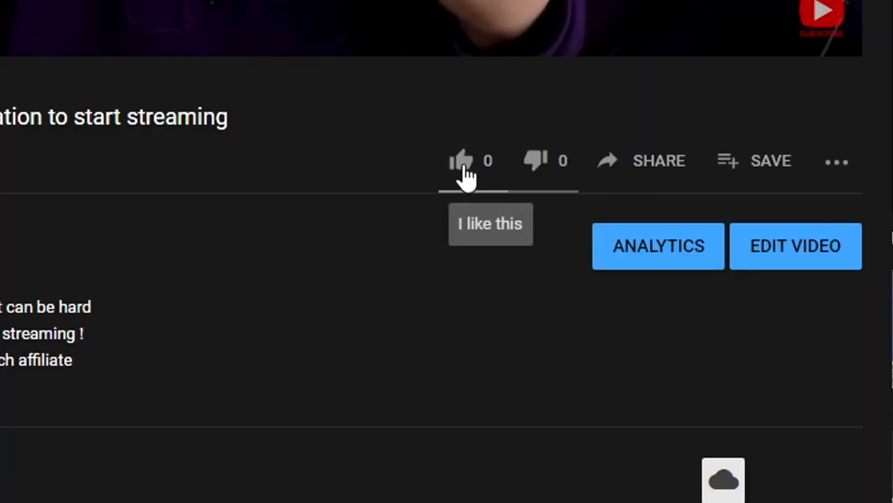
Step: Write a comment asking viewers to say what they would like filmed next
{"action": "scroll", "scroll_direction": "down", "scroll_amount": 3}
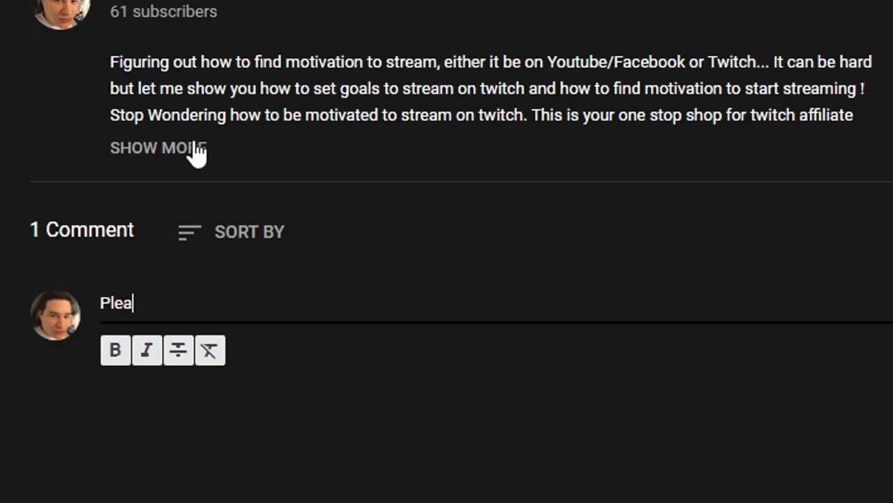
{"action": "type", "text": "se let me know what you would like for me to film n"}
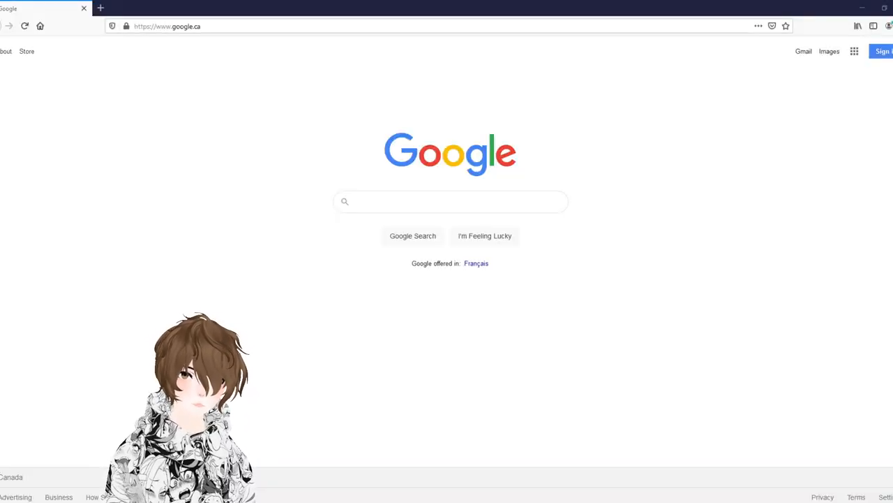
Step: Search Google for vseeface and go to the vseeface.icu Download page
{"action": "type", "text": "vseeface"}
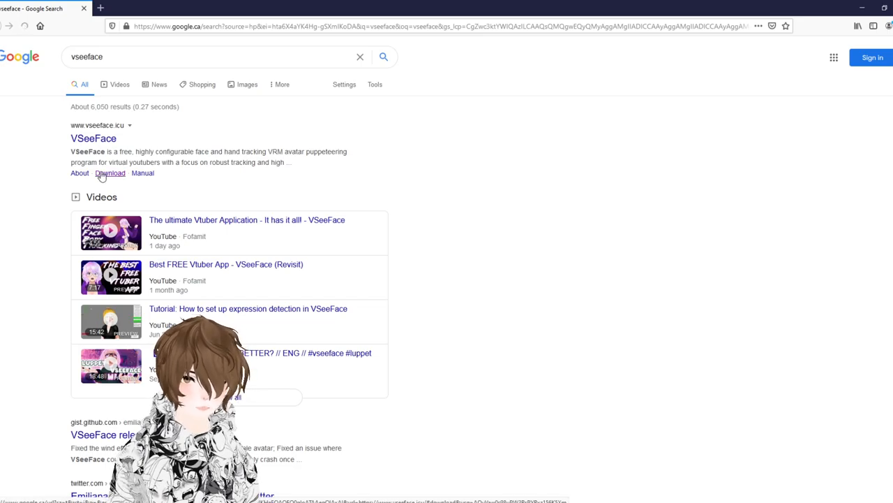
{"action": "left_click", "coordinate": [110, 173]}
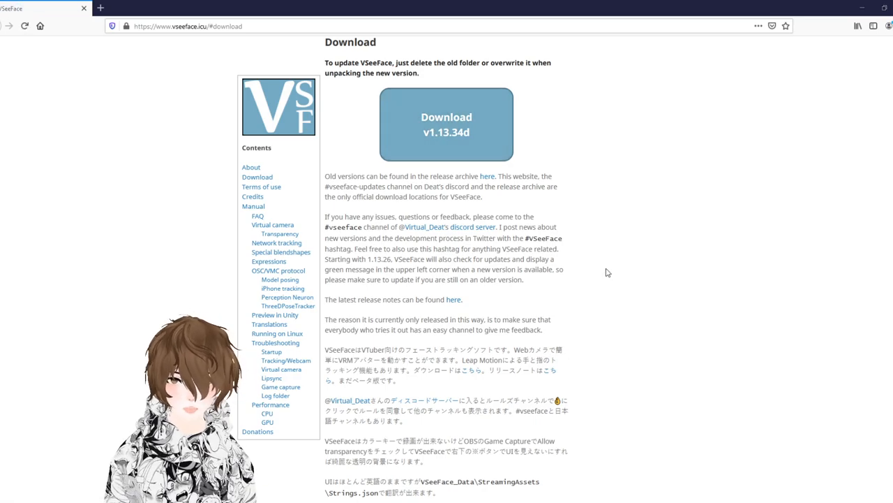
{"action": "mouse_move", "coordinate": [581, 273]}
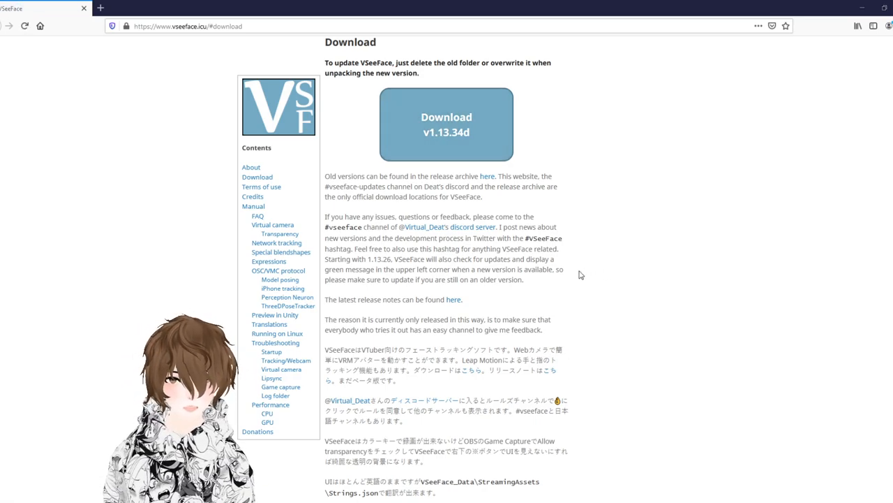
{"action": "mouse_move", "coordinate": [531, 304]}
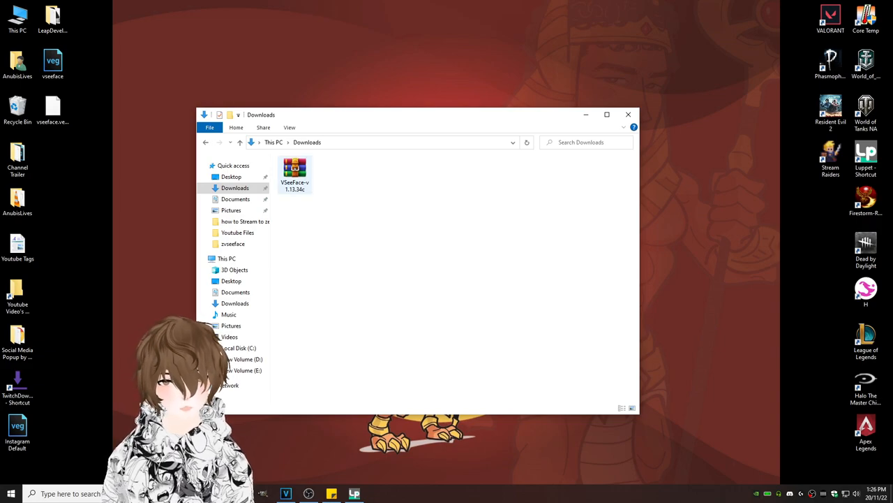
Step: Extract the VSeeFace archive into a VSeeFace folder in Downloads
{"action": "right_click", "coordinate": [294, 173]}
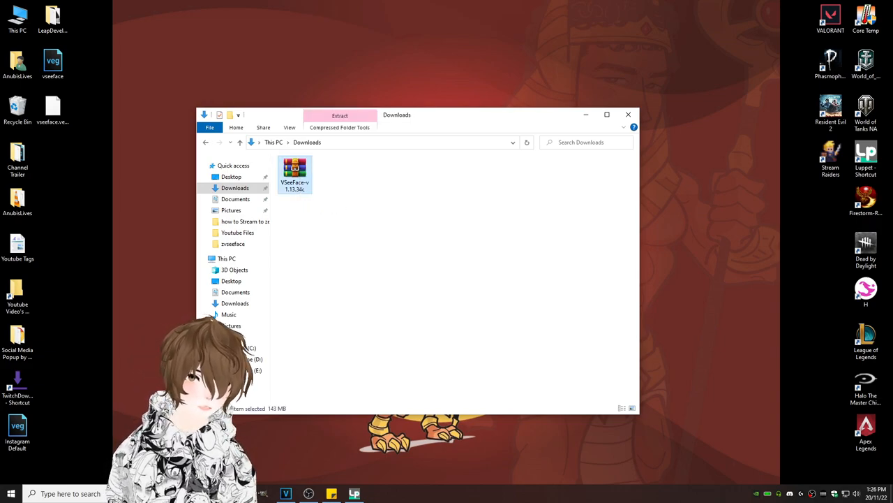
{"action": "left_click", "coordinate": [341, 114]}
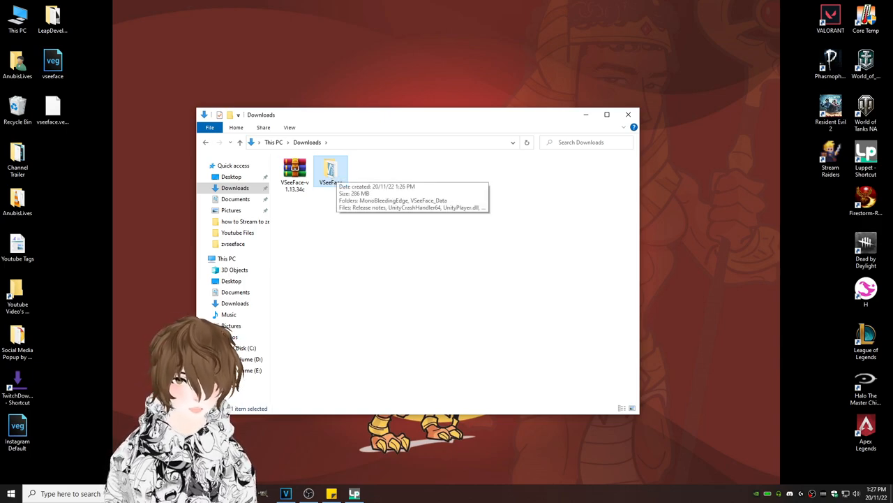
Step: Move the VSeeFace folder to Local Disk (C:) and launch VSeeFace.exe from it
{"action": "right_click", "coordinate": [329, 170]}
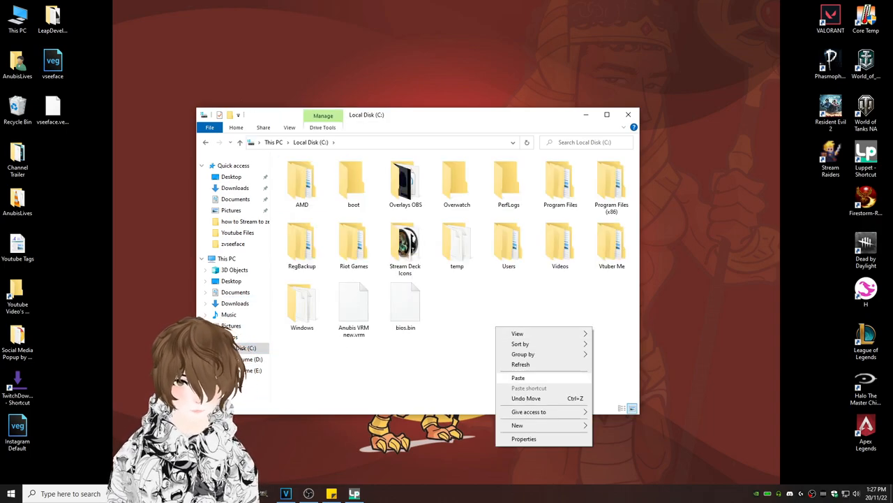
{"action": "left_click", "coordinate": [518, 377]}
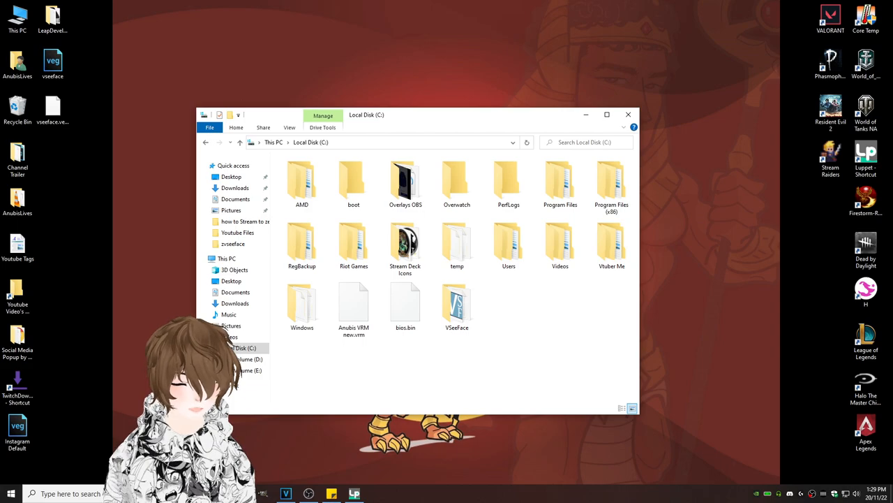
{"action": "double_click", "coordinate": [457, 304]}
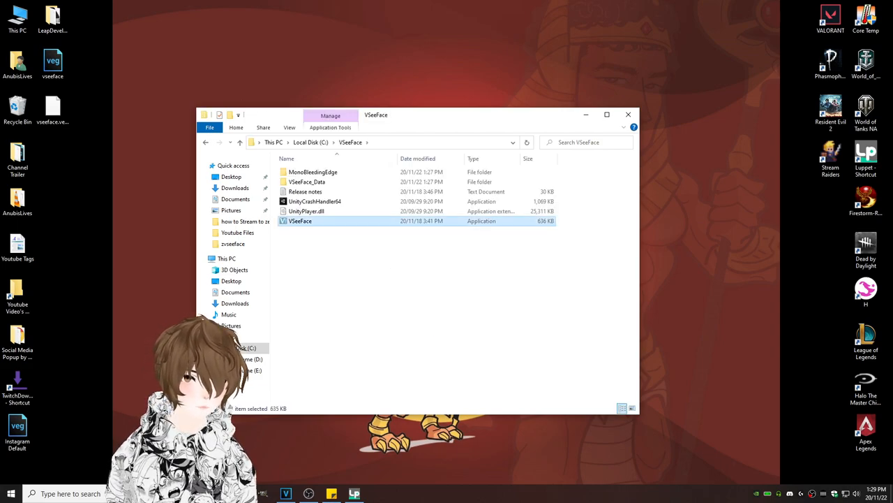
{"action": "right_click", "coordinate": [300, 220]}
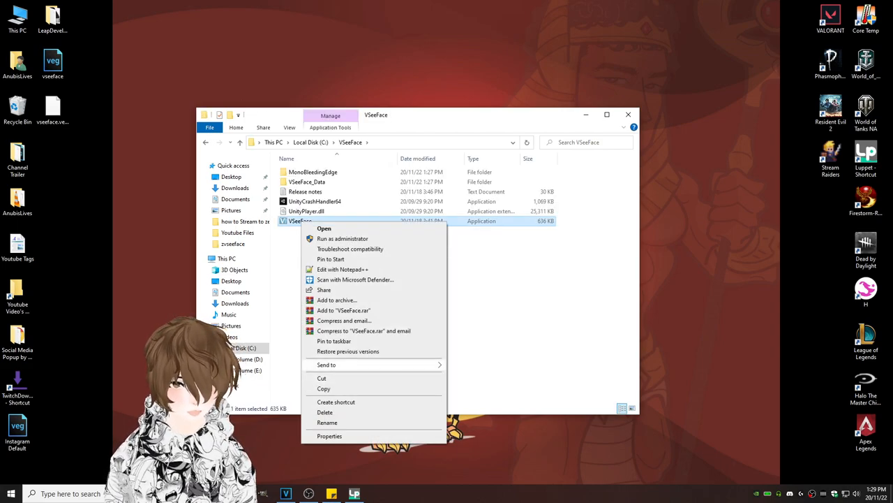
{"action": "left_click", "coordinate": [335, 402]}
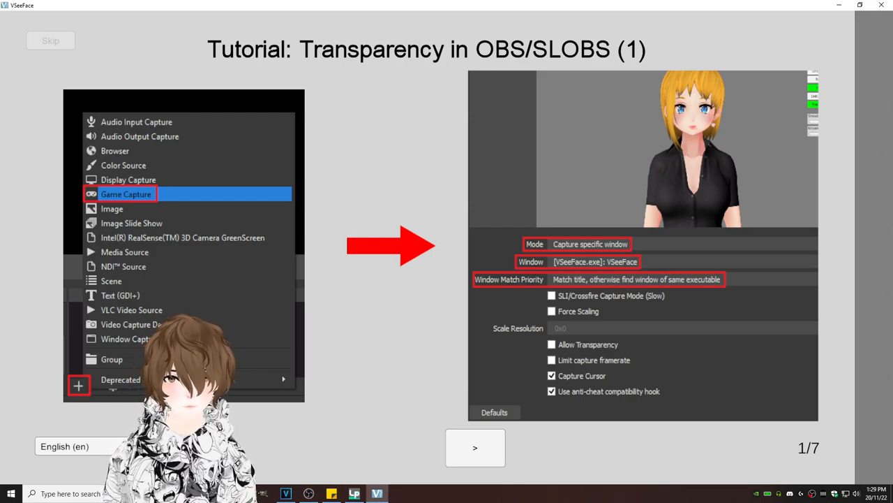
Step: Advance through all seven startup tutorial pages to reach the main start screen
{"action": "left_click", "coordinate": [474, 447]}
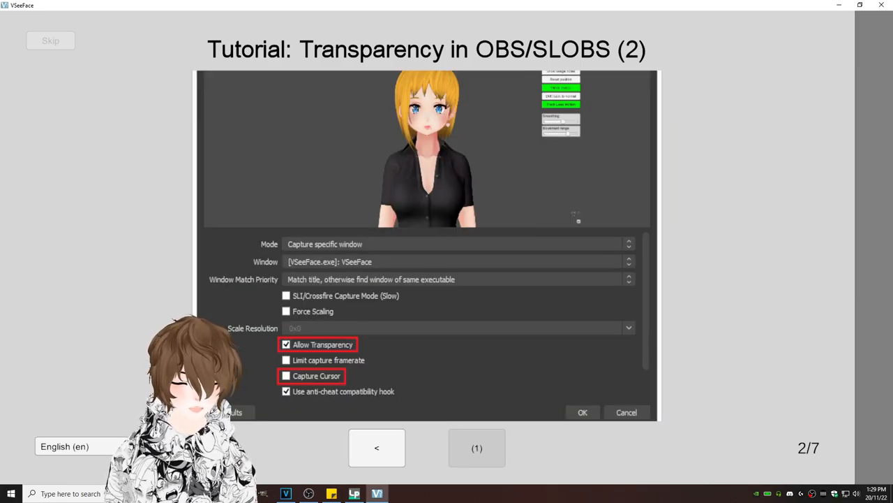
{"action": "left_click", "coordinate": [477, 447]}
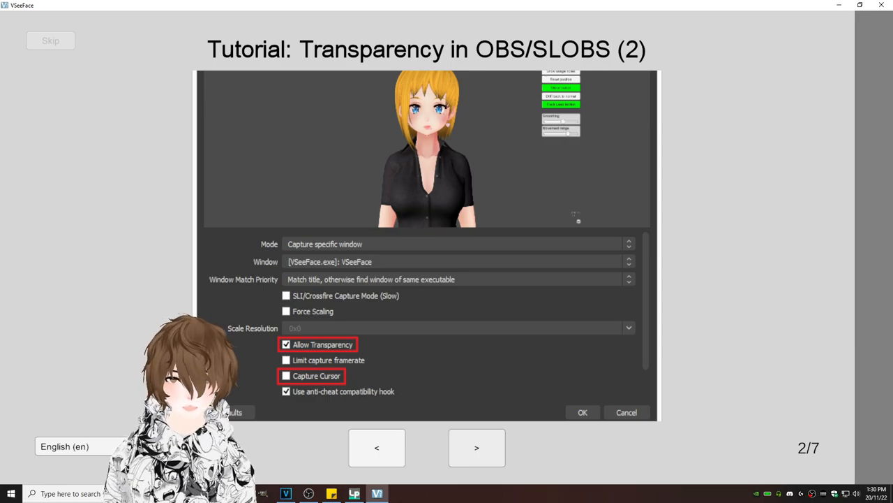
{"action": "left_click", "coordinate": [477, 447]}
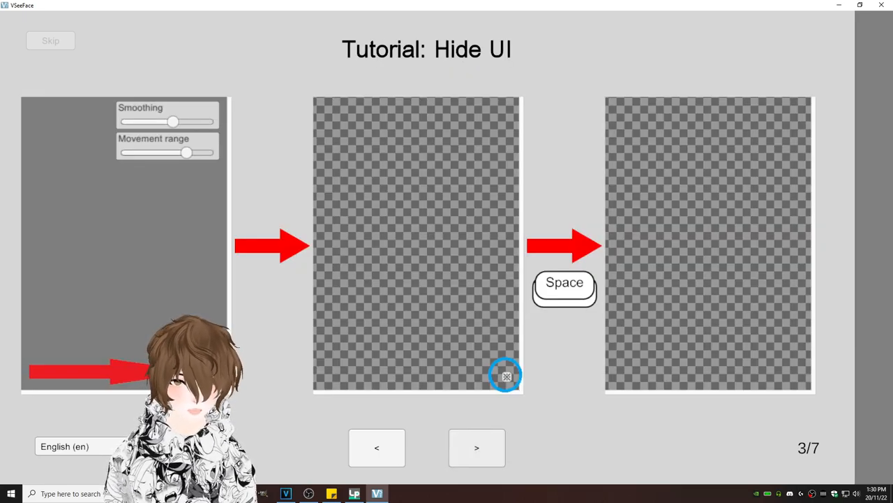
{"action": "left_click", "coordinate": [477, 447]}
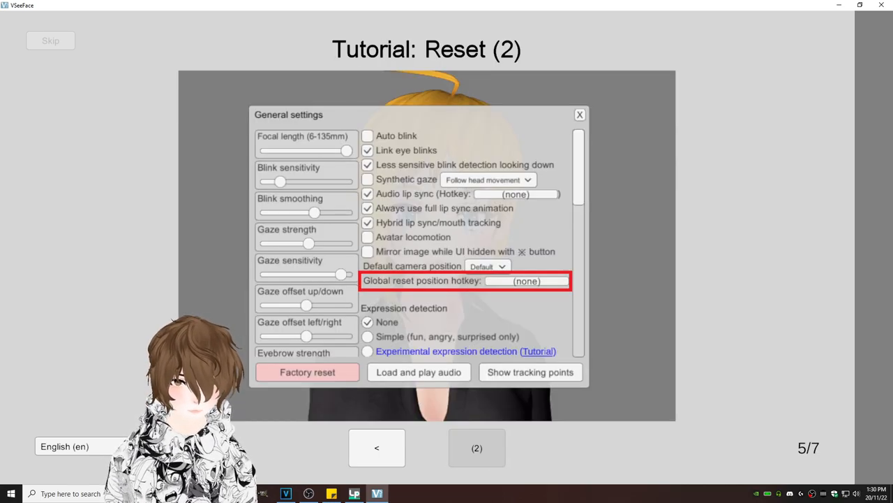
{"action": "left_click", "coordinate": [477, 446]}
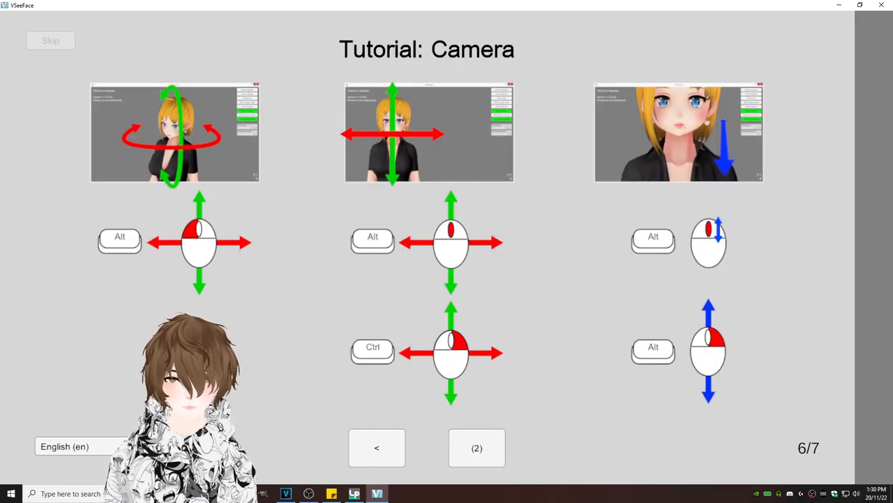
{"action": "left_click", "coordinate": [478, 447]}
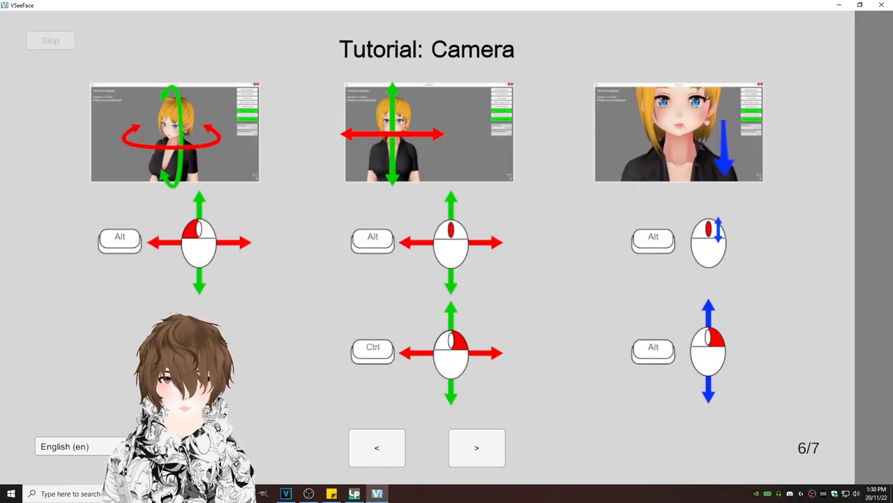
{"action": "left_click", "coordinate": [477, 447]}
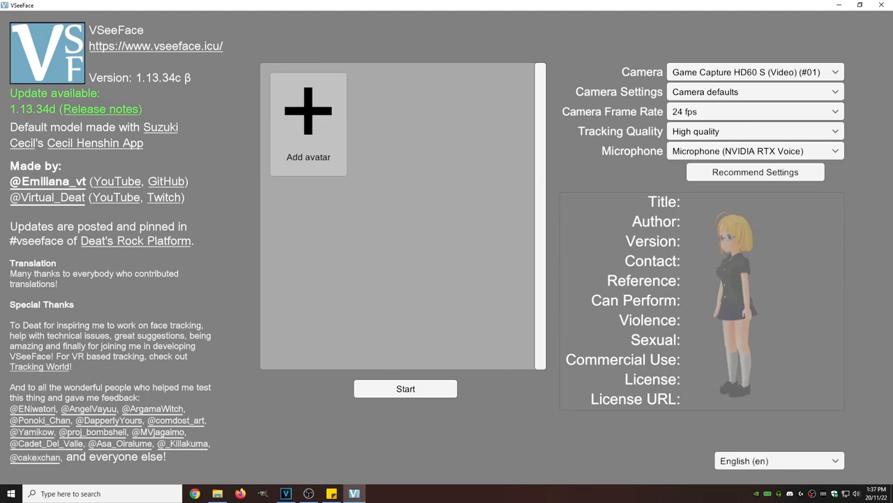
Step: Add the Anubis VRM-new.vrm avatar from the C drive and start it
{"action": "left_click", "coordinate": [307, 123]}
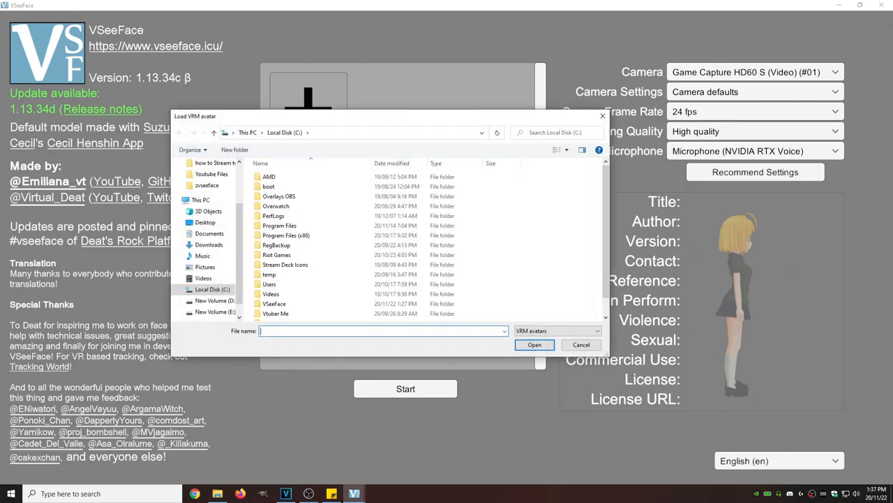
{"action": "left_click", "coordinate": [269, 273]}
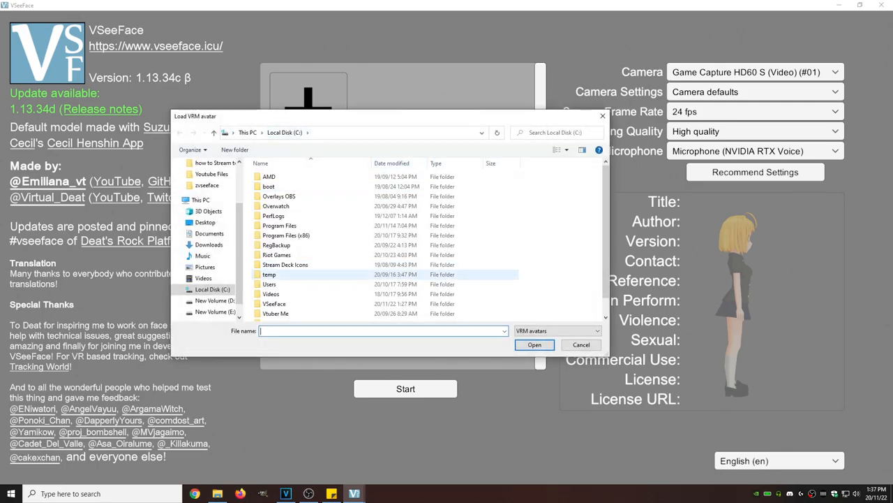
{"action": "left_click", "coordinate": [291, 316]}
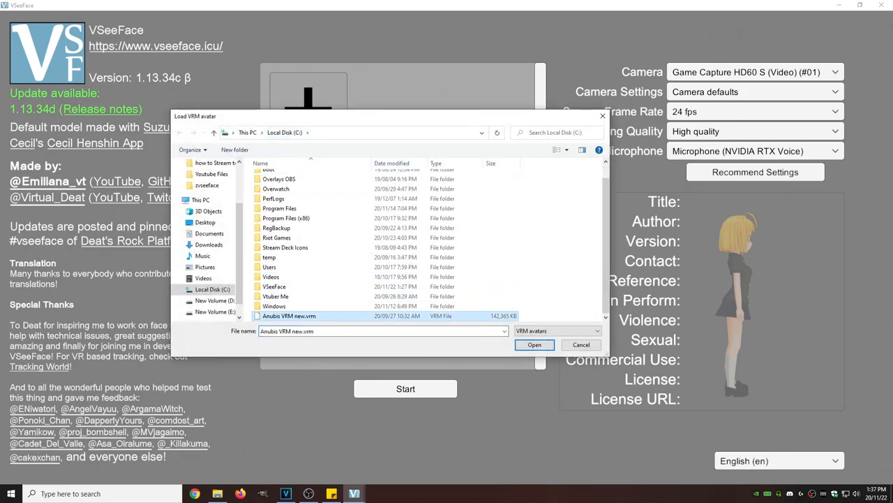
{"action": "left_click", "coordinate": [533, 344]}
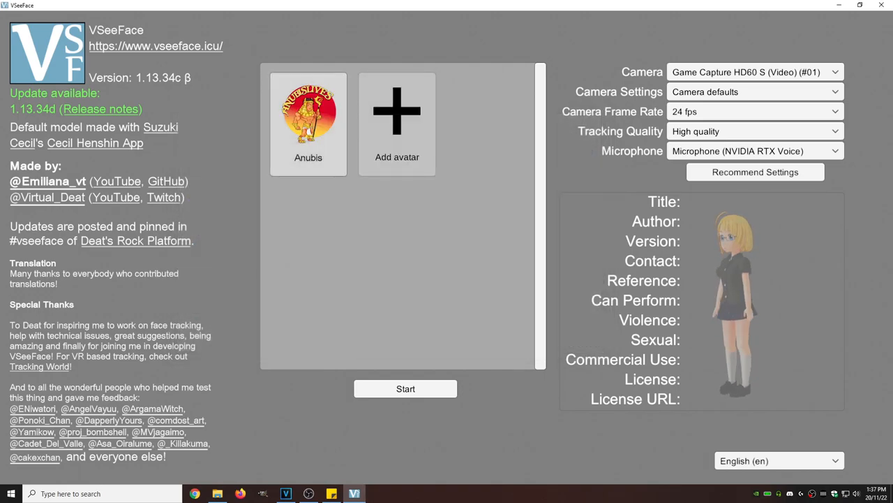
{"action": "left_click", "coordinate": [307, 123]}
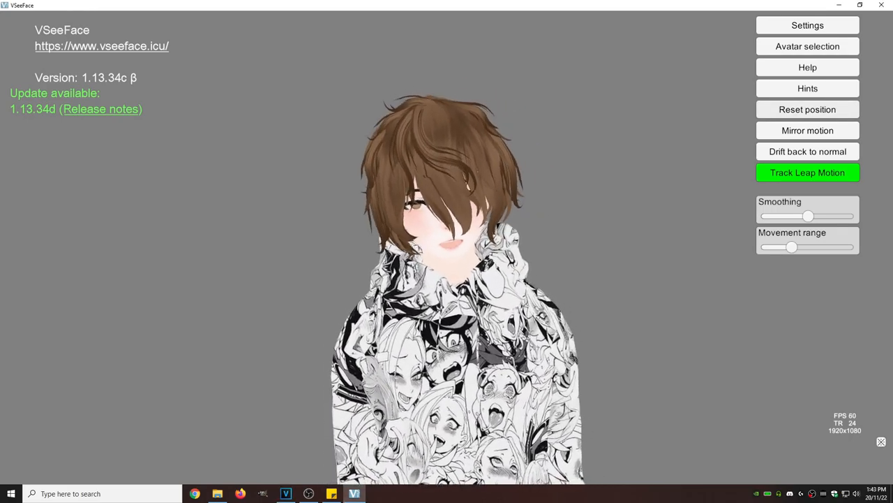
Step: Show the Leap Motion settings panel with smoothing, position, rotation and scale options
{"action": "left_click", "coordinate": [807, 25]}
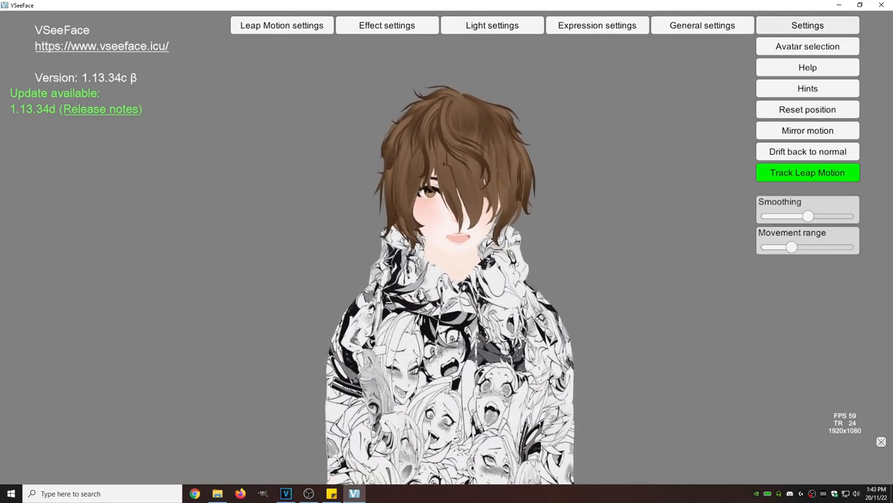
{"action": "left_click", "coordinate": [282, 25]}
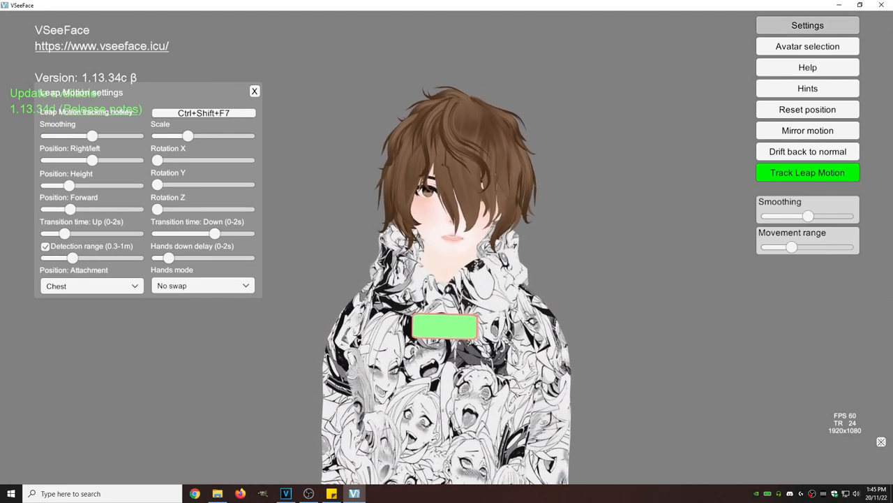
Step: Enable Simple expression detection (fun, angry, surprised only) in General settings and close it
{"action": "left_click", "coordinate": [807, 25]}
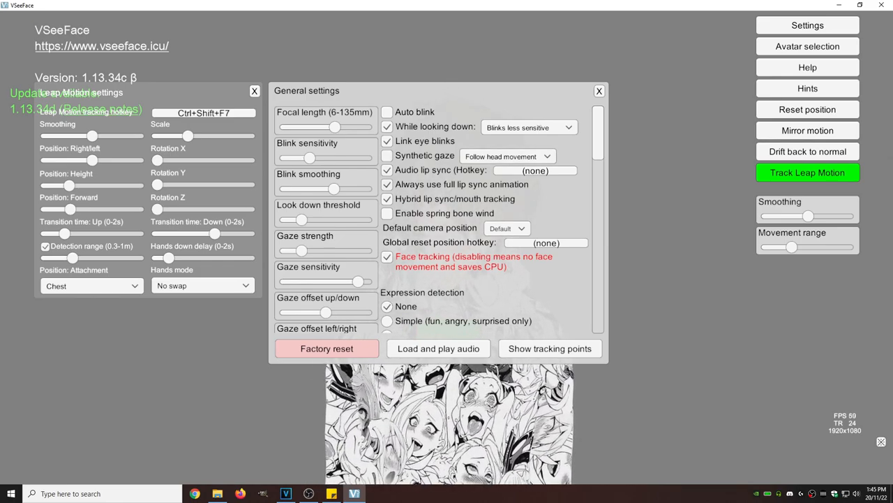
{"action": "scroll", "scroll_direction": "down", "scroll_amount": 3}
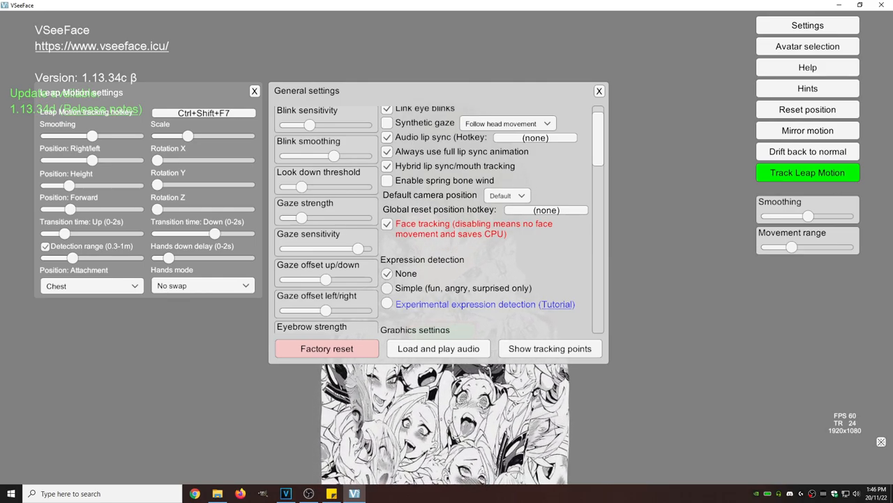
{"action": "left_click", "coordinate": [388, 287]}
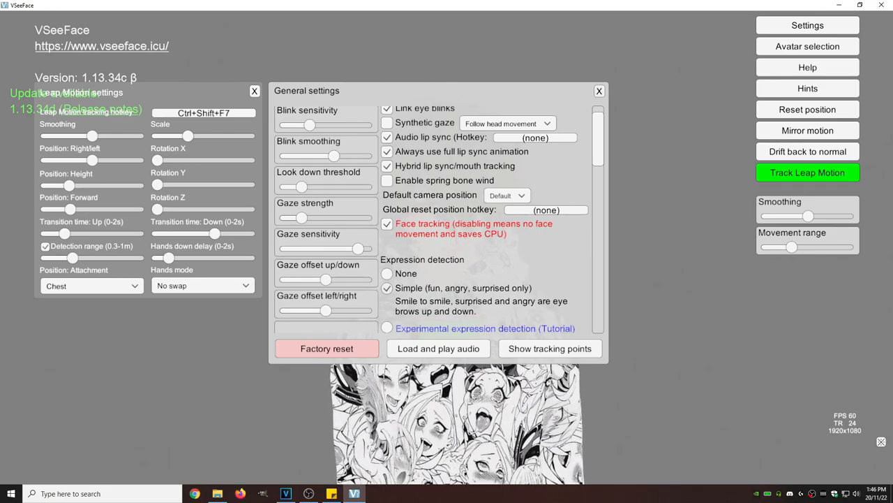
{"action": "left_click", "coordinate": [597, 91]}
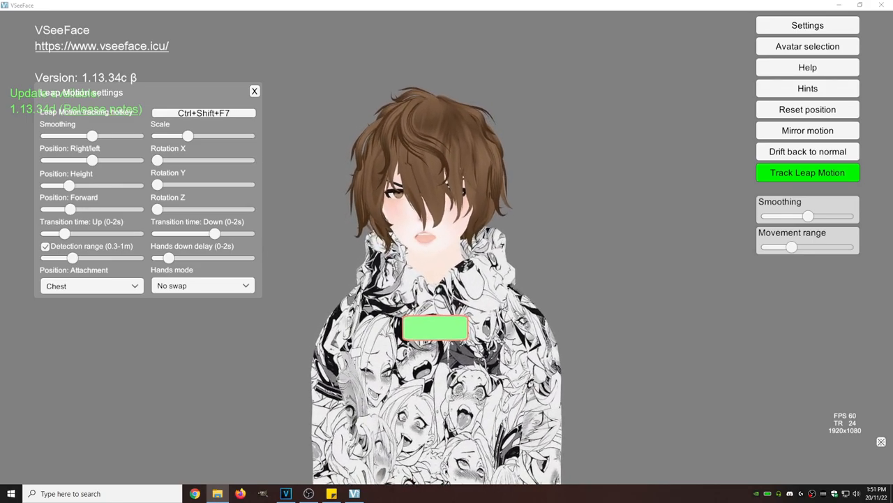
Step: Browse General settings down to the Advanced options, then switch to OBS Studio
{"action": "left_click", "coordinate": [806, 26]}
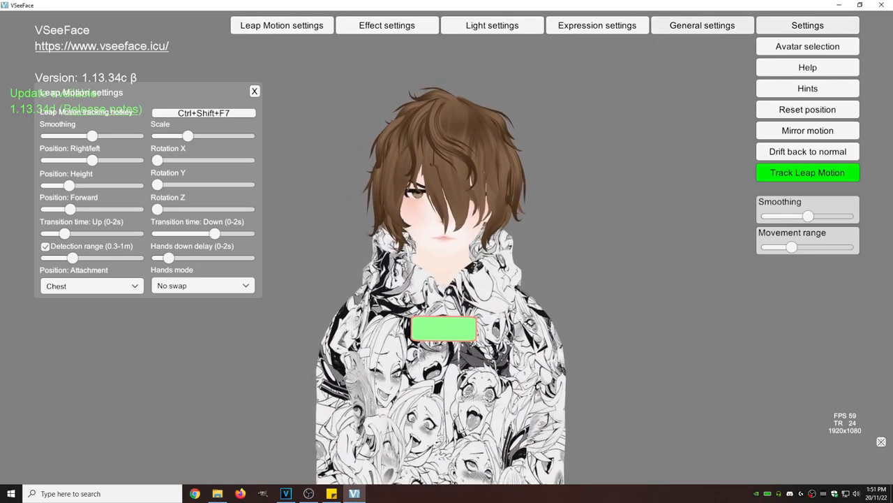
{"action": "left_click", "coordinate": [702, 25]}
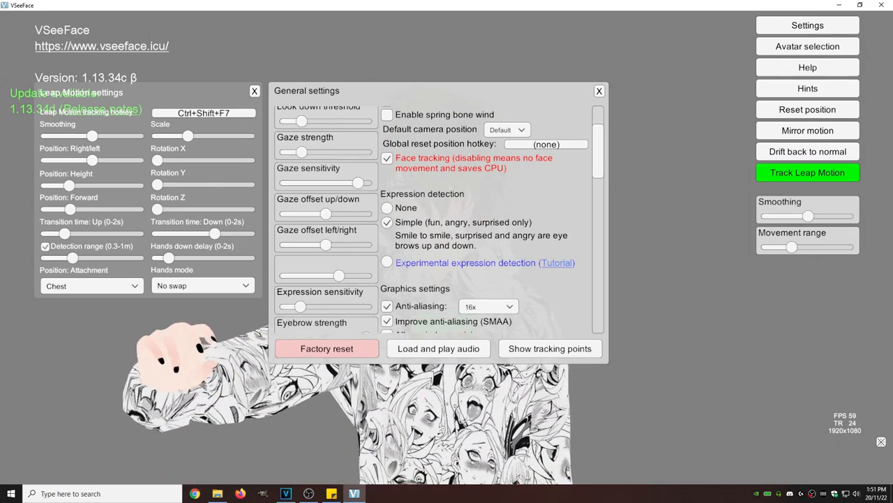
{"action": "scroll", "scroll_direction": "up", "scroll_amount": 3}
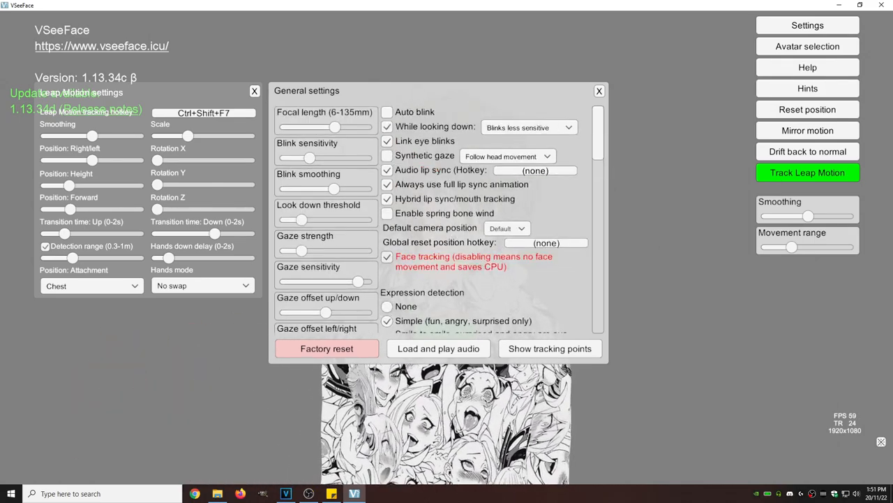
{"action": "scroll", "scroll_direction": "down", "scroll_amount": 3}
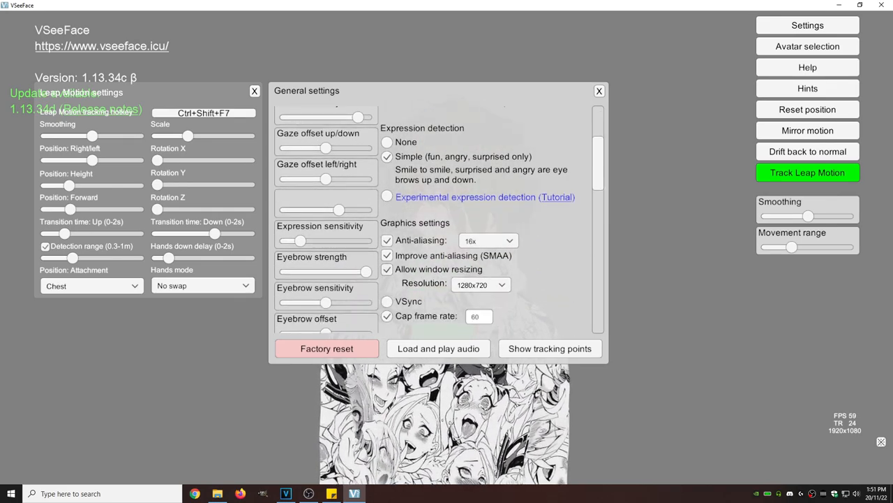
{"action": "scroll", "scroll_direction": "down", "scroll_amount": 3}
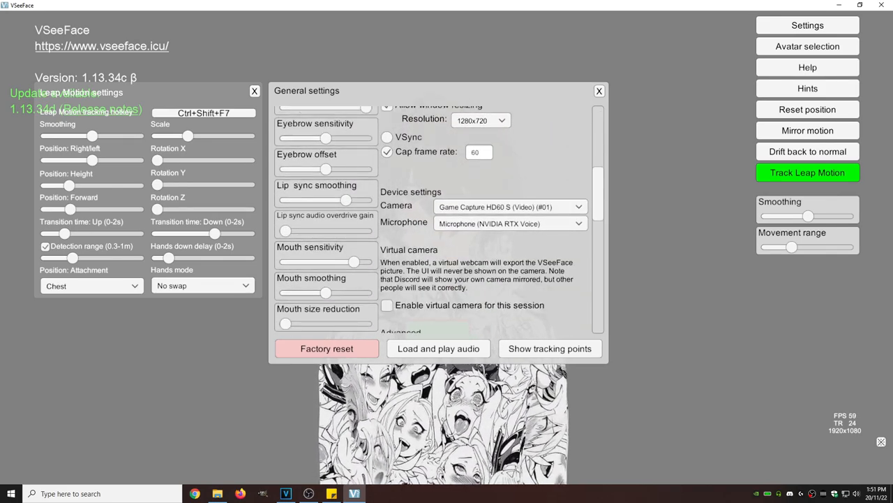
{"action": "scroll", "scroll_direction": "down", "scroll_amount": 3}
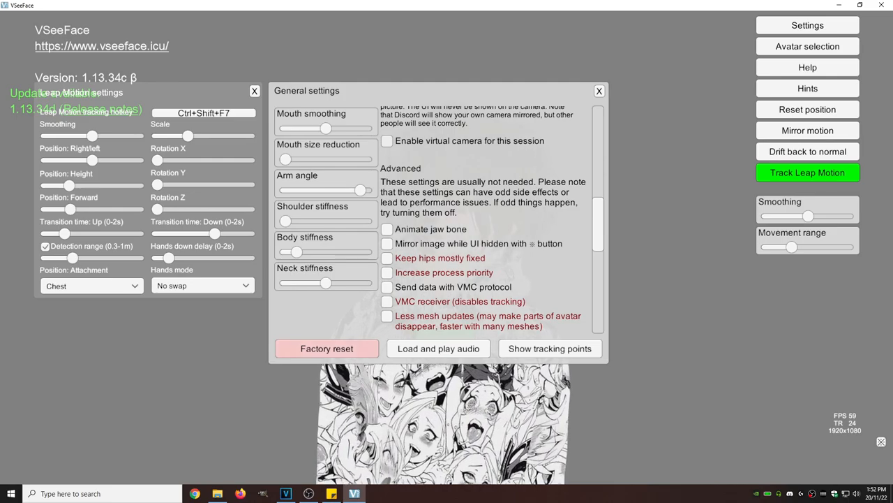
{"action": "left_click", "coordinate": [597, 91]}
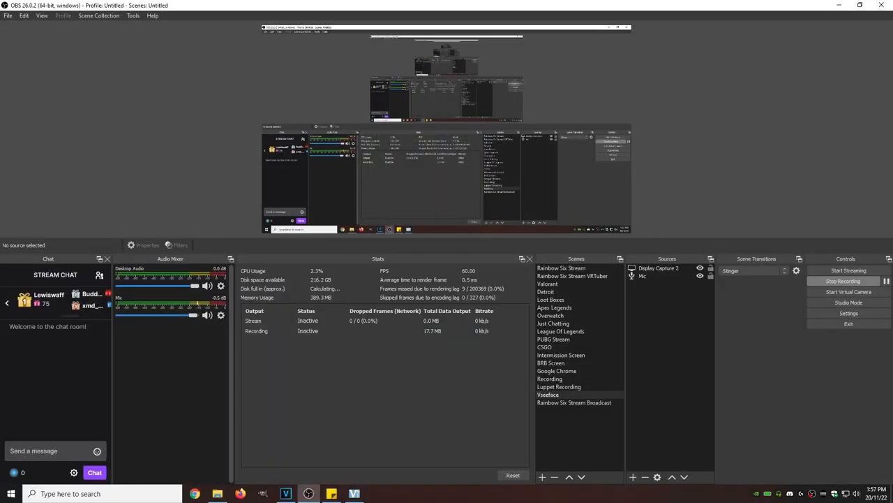
Step: Add a Game Capture source 'vseeface' capturing the specific window [VSeeFace.exe]: VSeeFace
{"action": "left_click", "coordinate": [848, 280]}
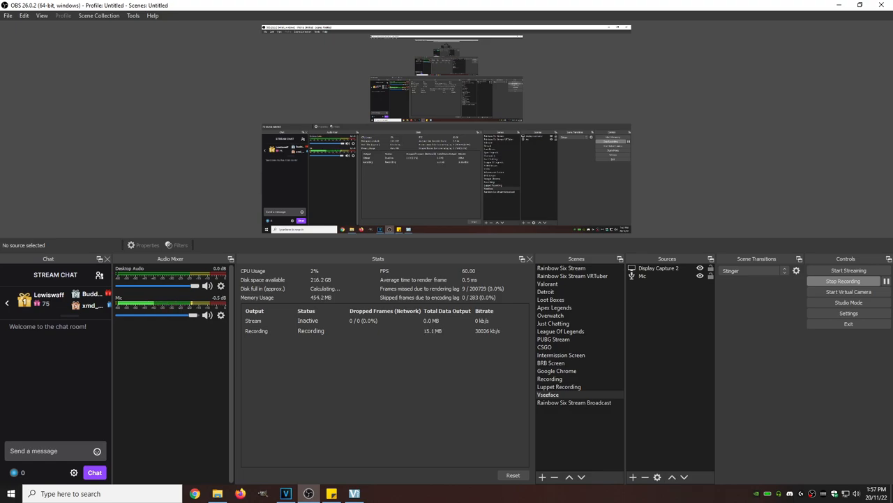
{"action": "left_click", "coordinate": [632, 477]}
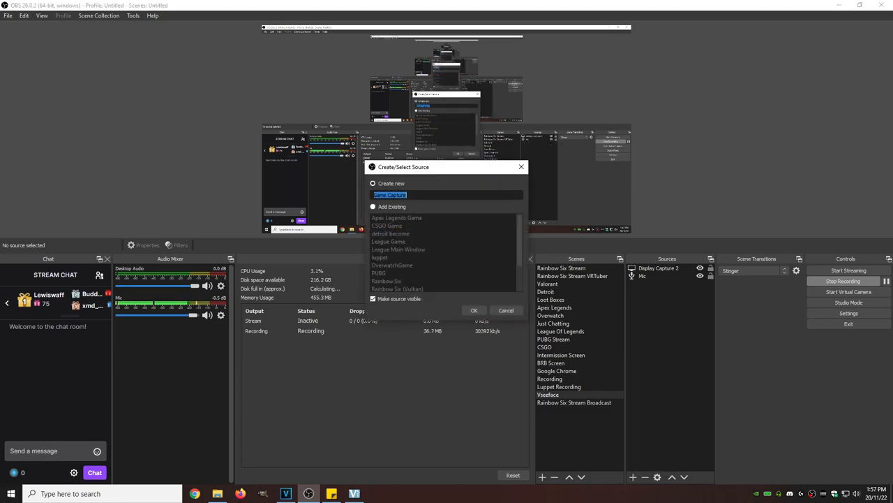
{"action": "left_click", "coordinate": [474, 310]}
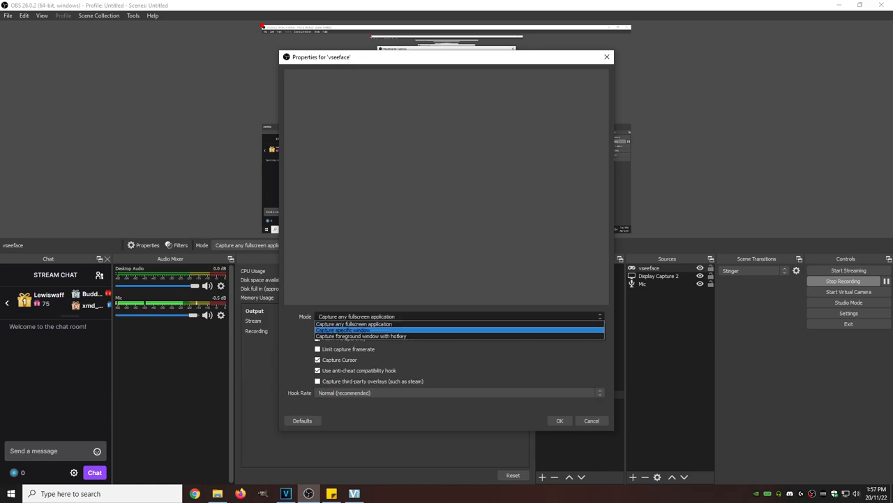
{"action": "left_click", "coordinate": [354, 323]}
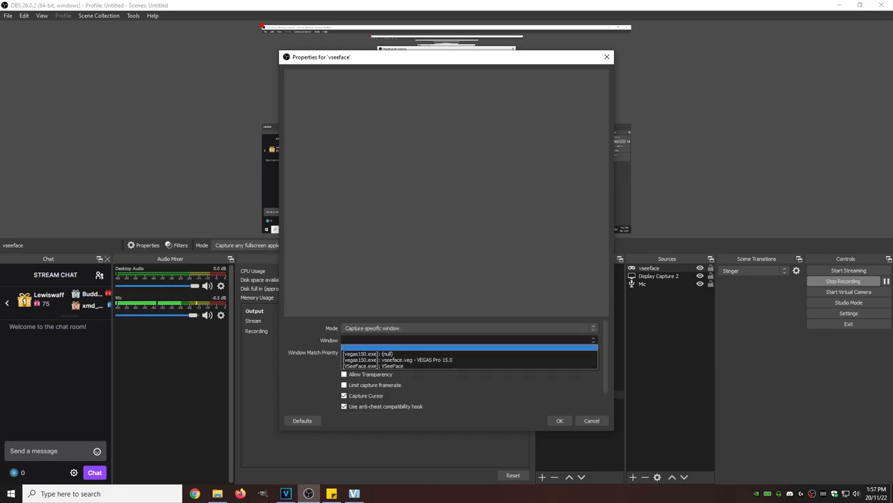
{"action": "left_click", "coordinate": [469, 366]}
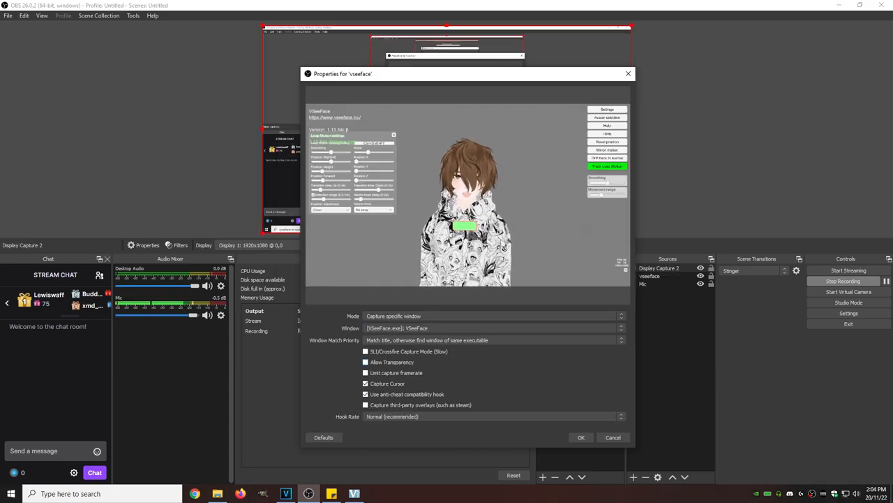
Step: Confirm the vseeface game-capture properties in OBS and return focus to the VSeeFace window
{"action": "left_click", "coordinate": [366, 362]}
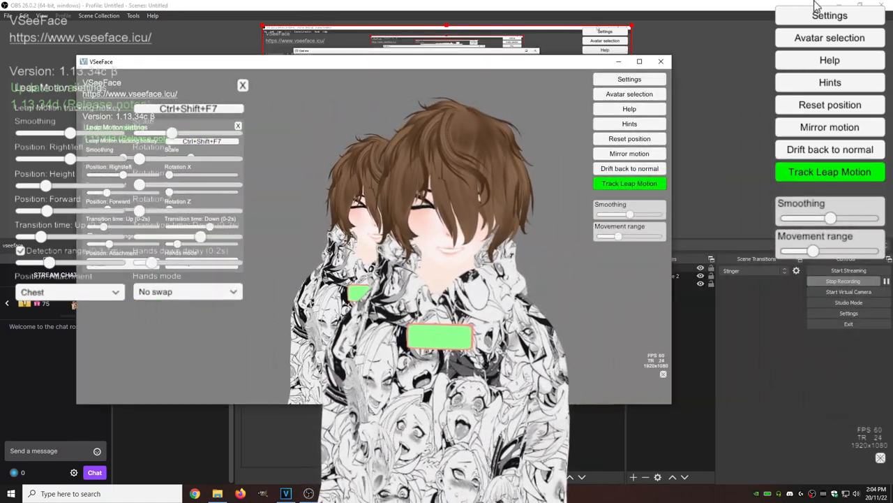
{"action": "left_click", "coordinate": [639, 61]}
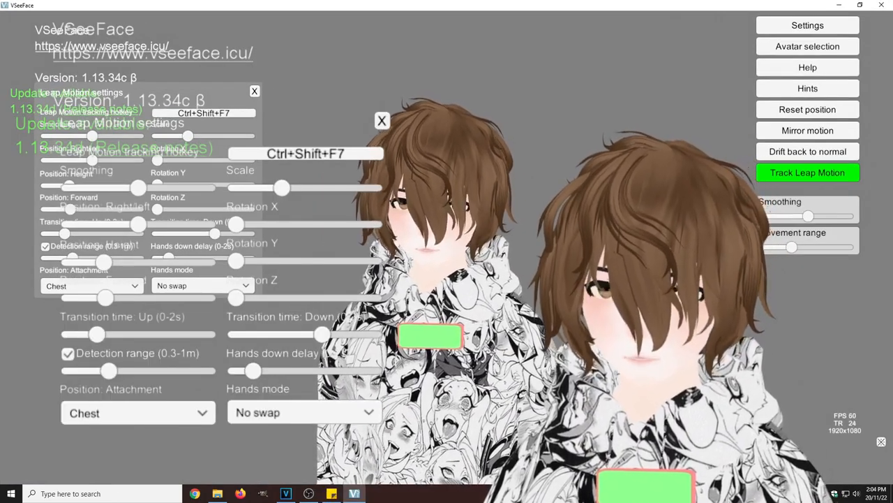